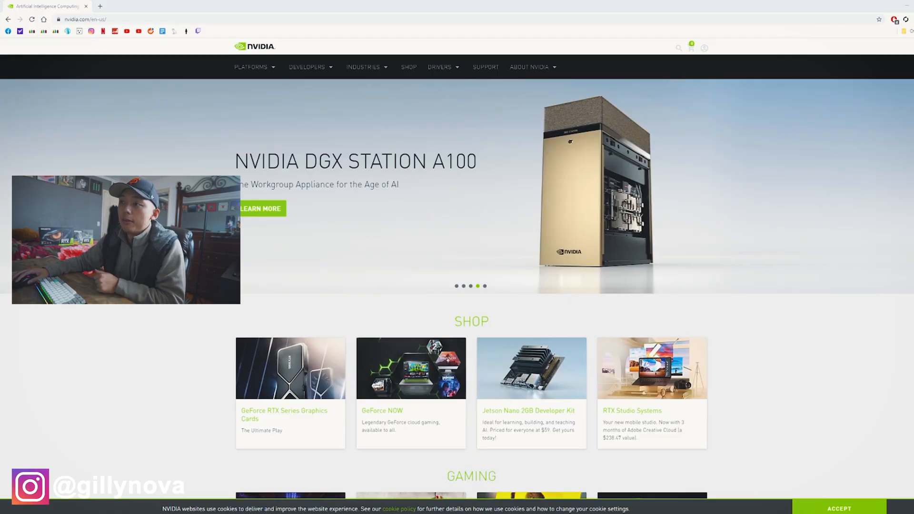
# Step: Navigate from the nvidia.com DRIVERS menu to the official GeForce drivers page
pyautogui.click(440, 66)
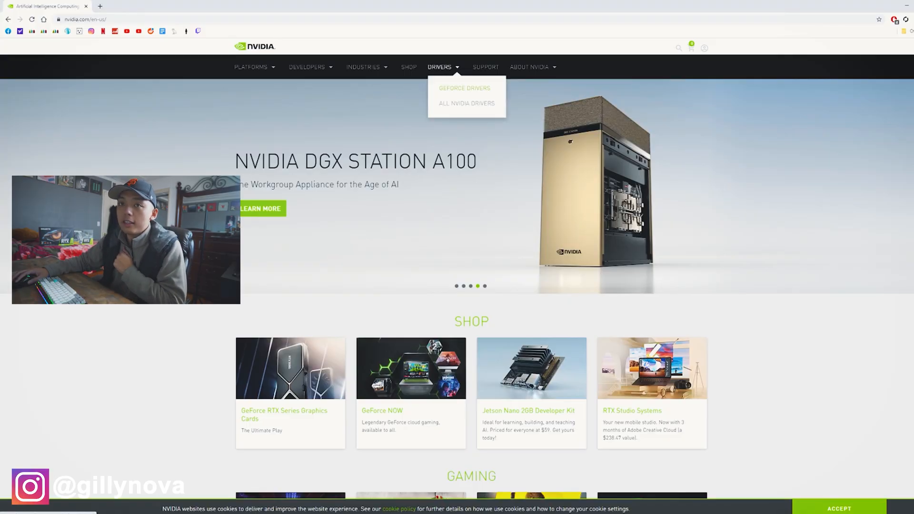
pyautogui.click(464, 89)
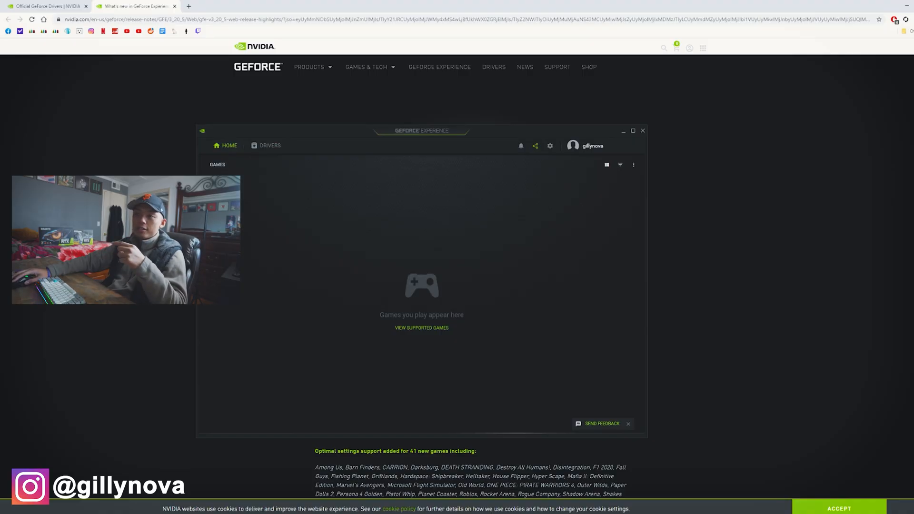
# Step: Start downloading Game Ready Driver 457.51 from the Drivers section
pyautogui.click(270, 145)
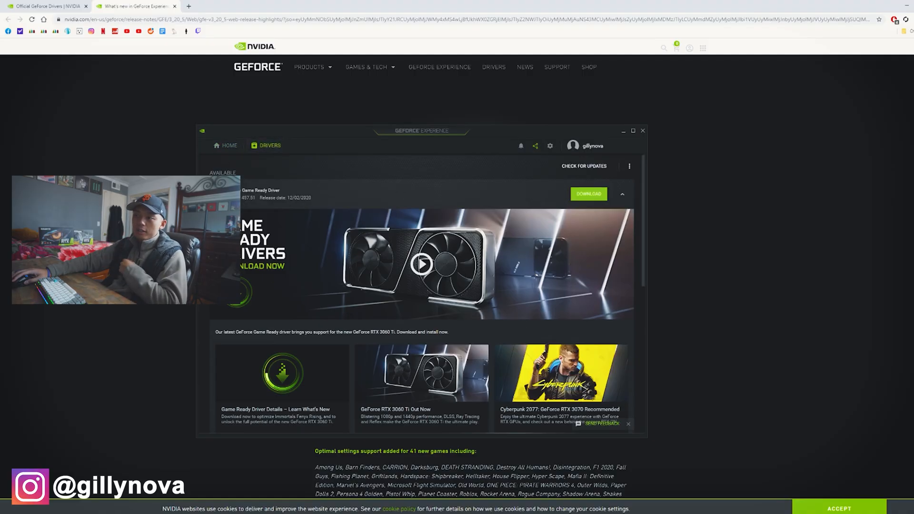
pyautogui.click(588, 194)
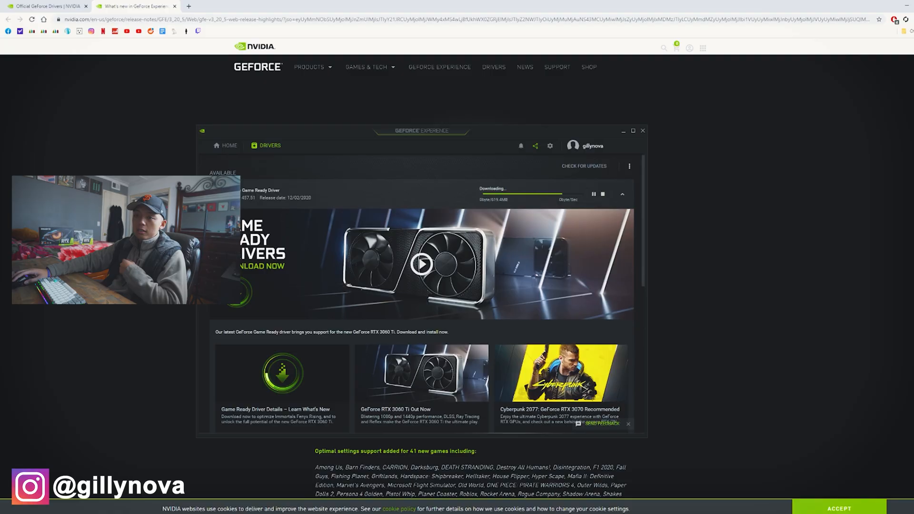